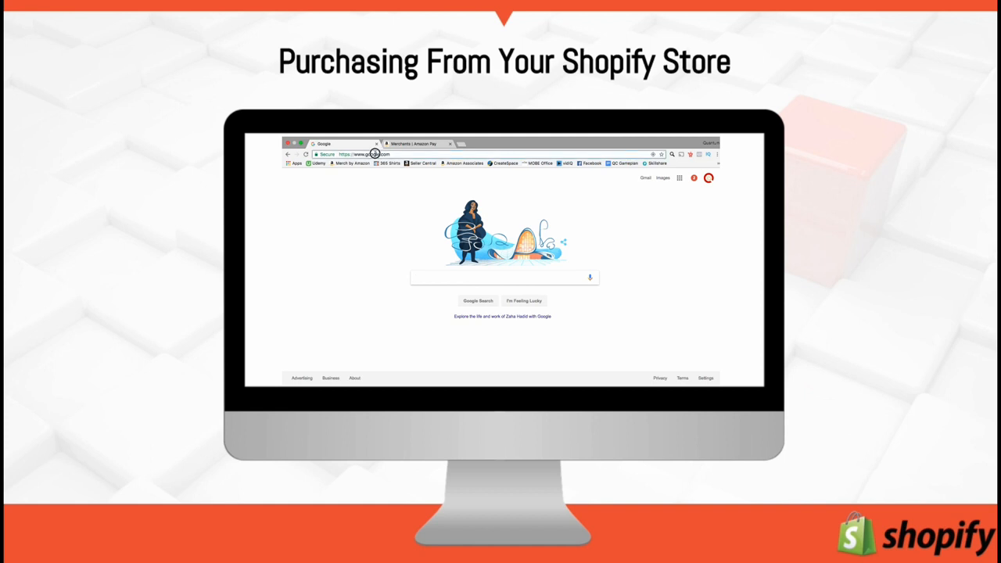
Load the MeditateZen store's myshopify.com address in the browser.
text(shopify.com)
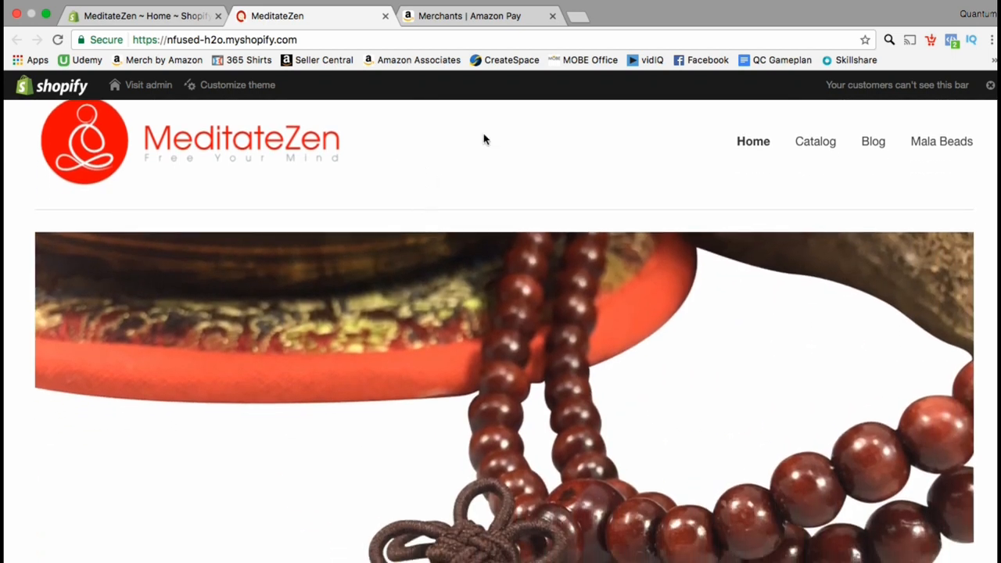
mouse_move(816, 141)
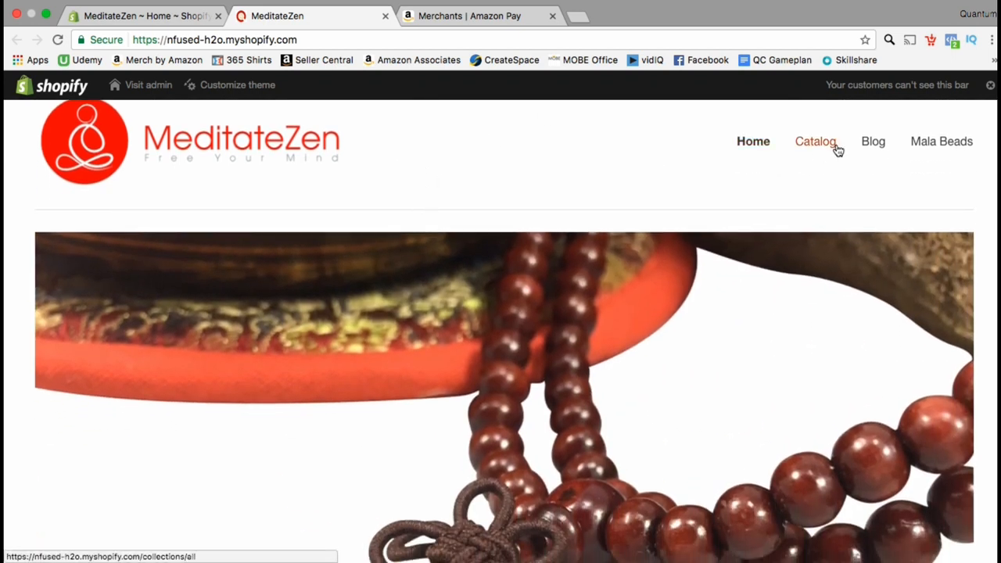
Show the Catalog page's product grid with the two mala bead products.
click(813, 141)
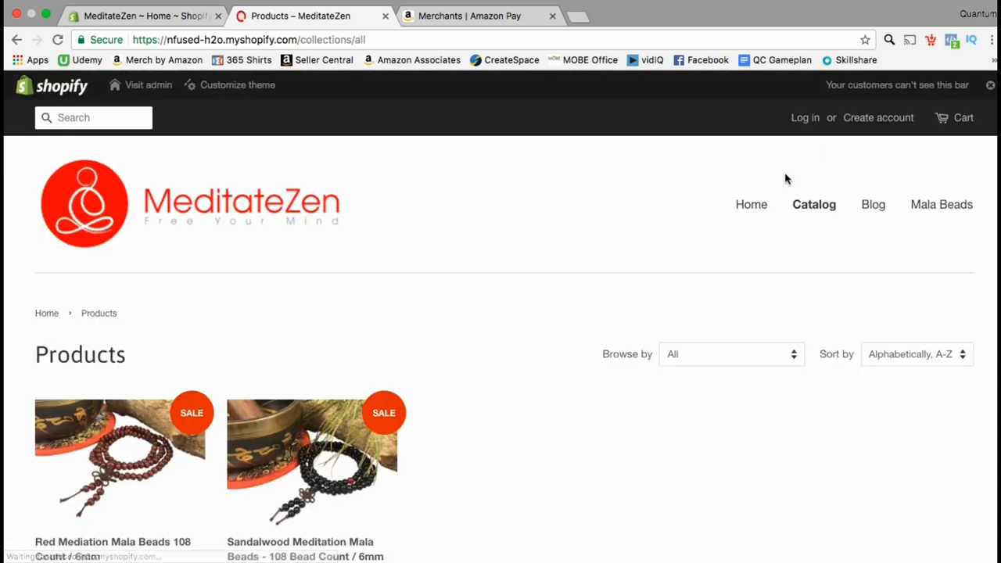
scroll(down, 3)
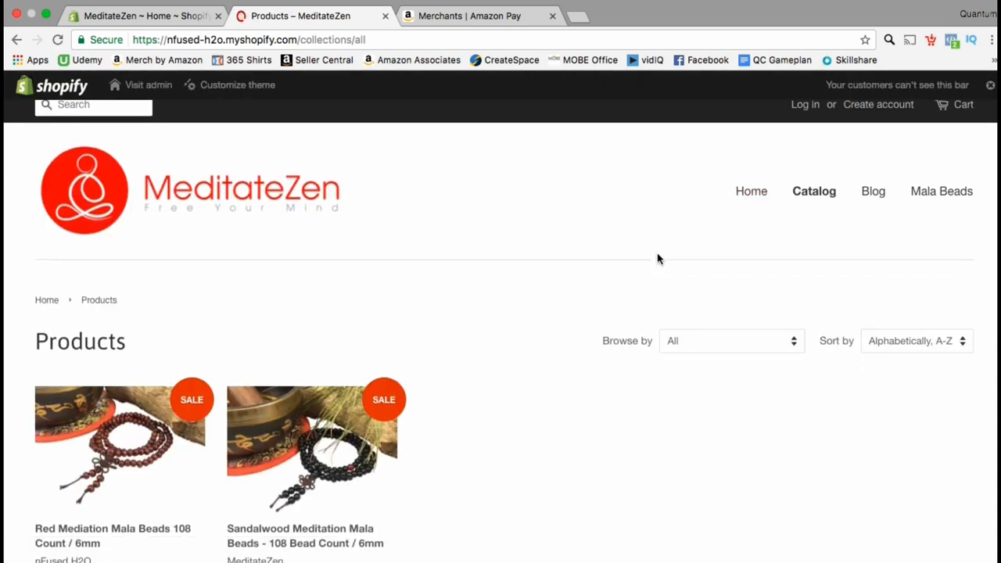
scroll(down, 3)
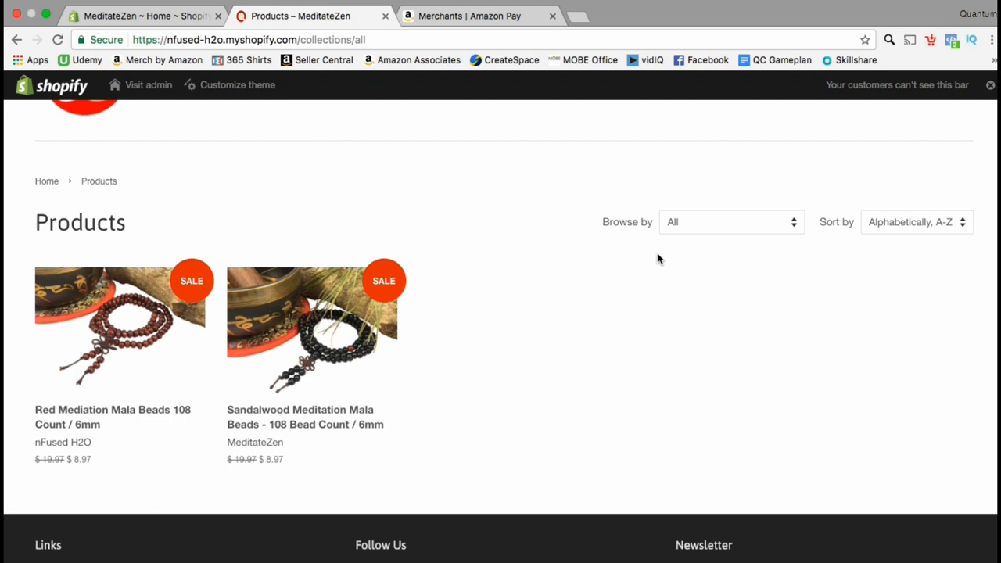
mouse_move(368, 415)
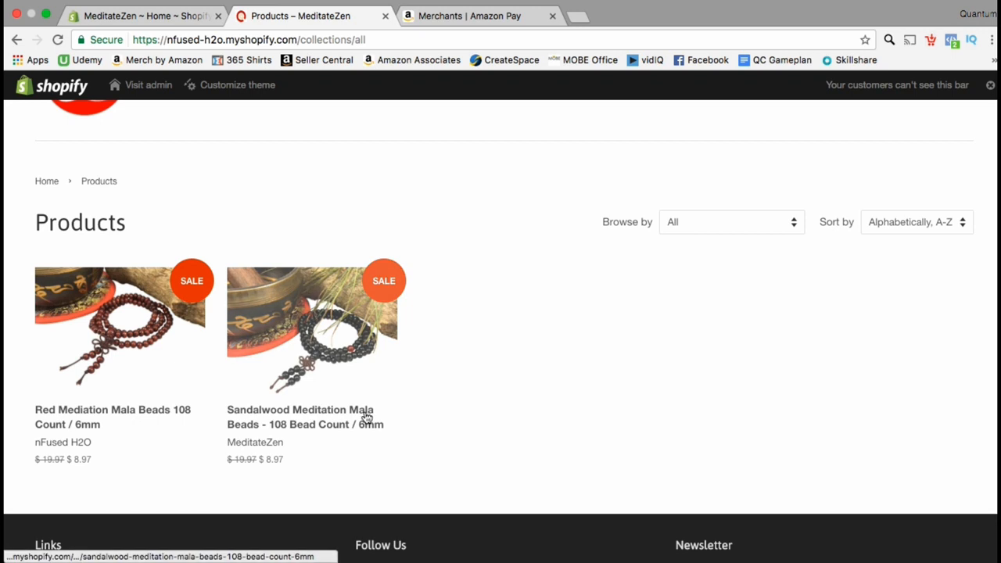
View the Sandalwood Meditation Mala Beads product page and another of its photos.
click(363, 413)
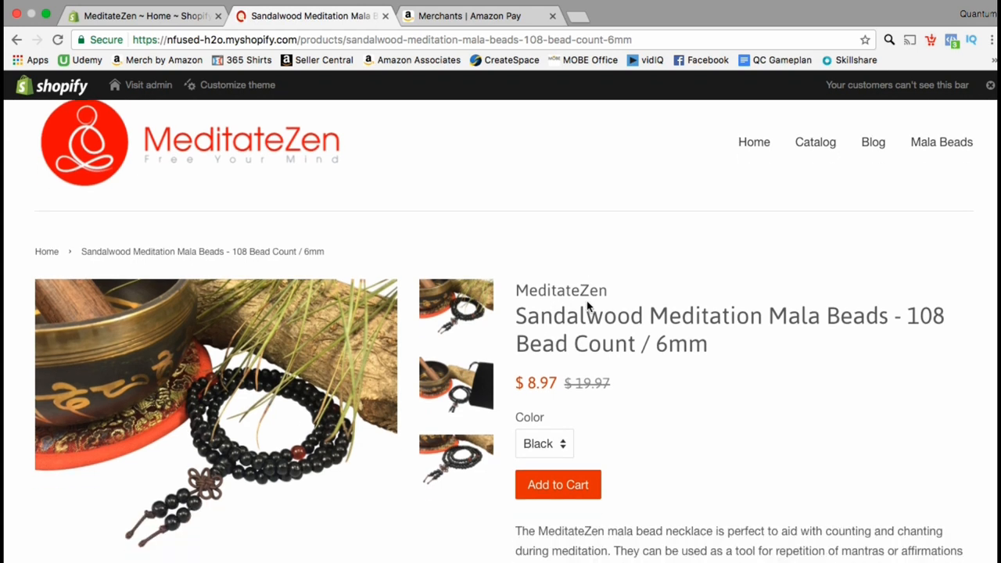
scroll(down, 3)
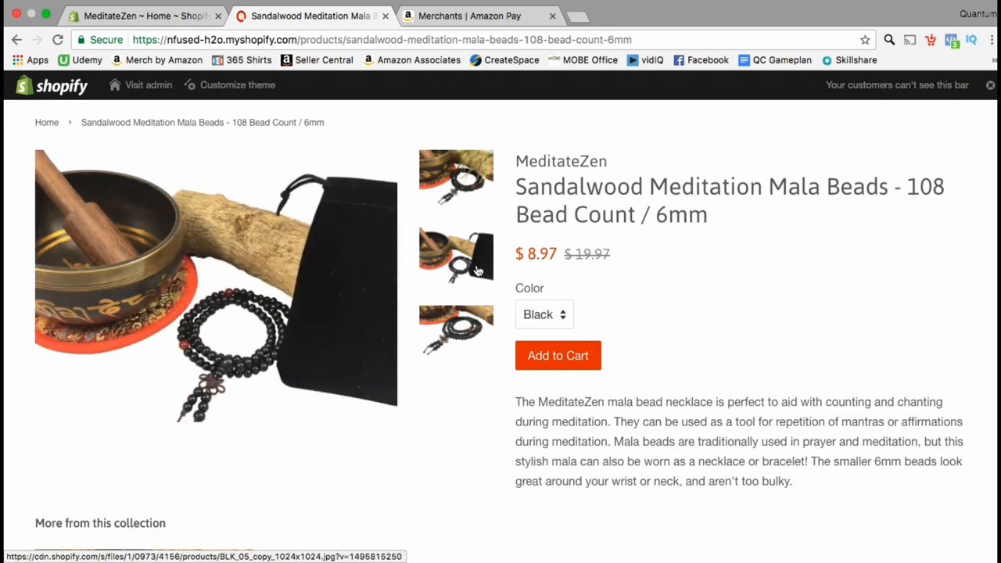
mouse_move(477, 327)
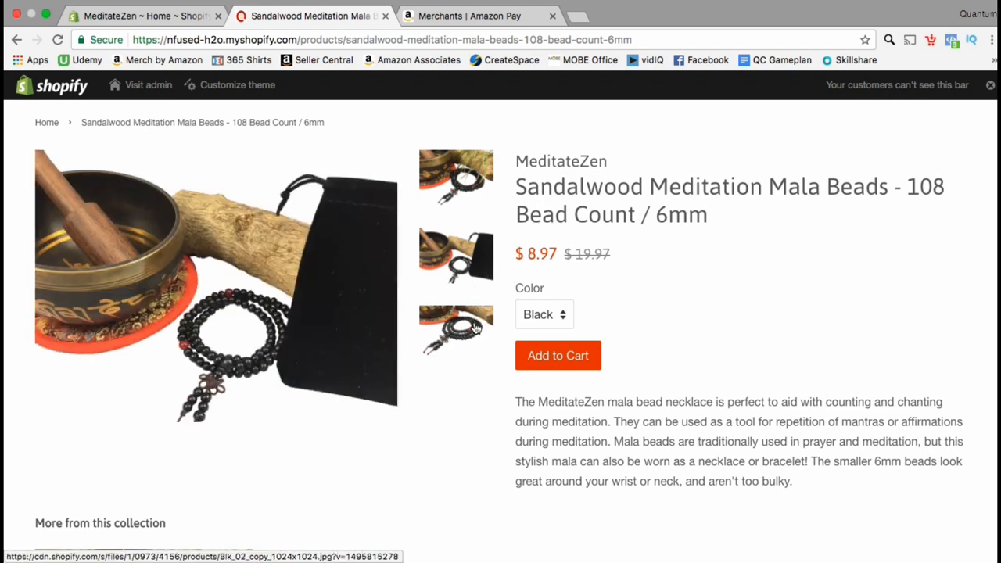
click(456, 328)
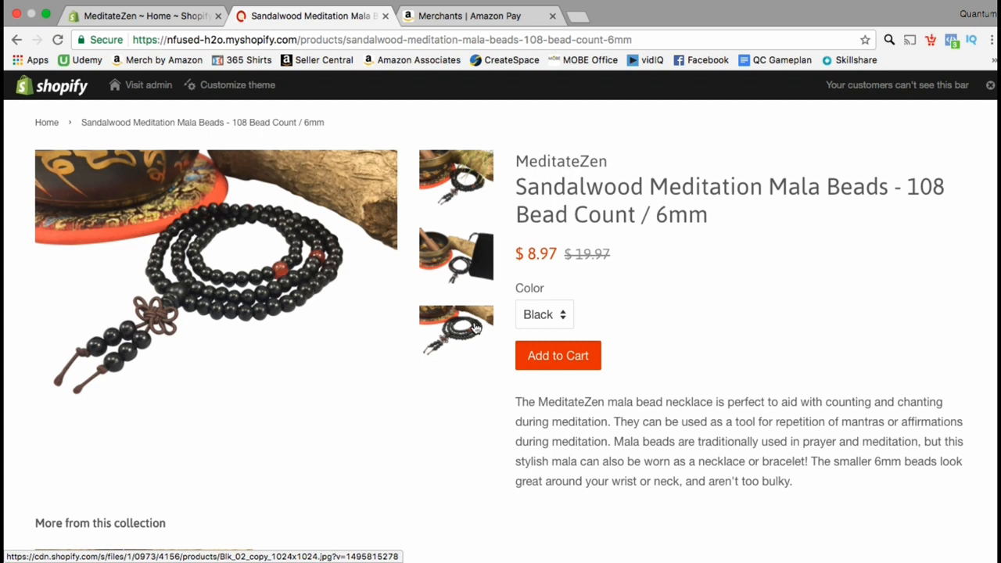
mouse_move(566, 302)
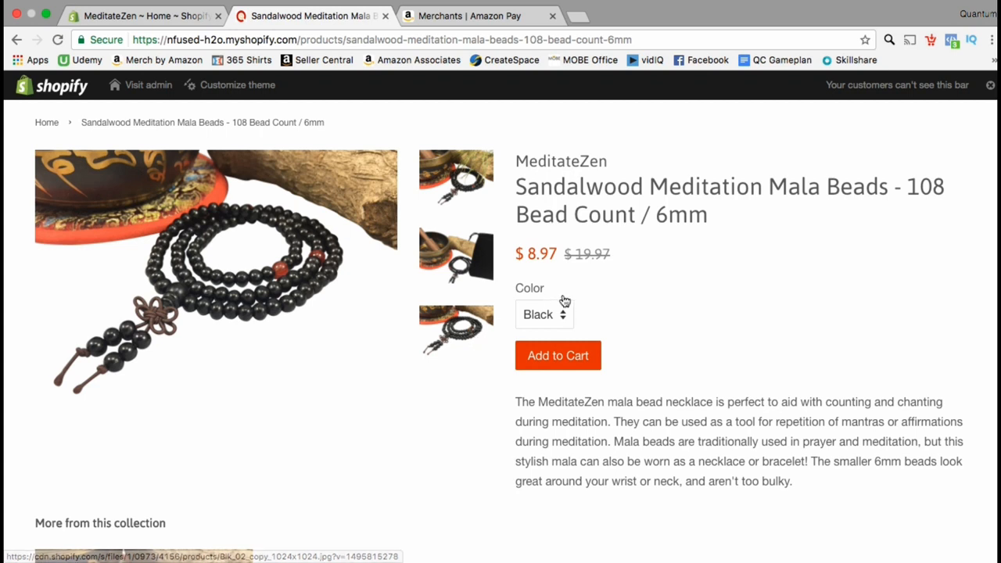
Choose Red as the bead Color variant and review the product details.
click(544, 313)
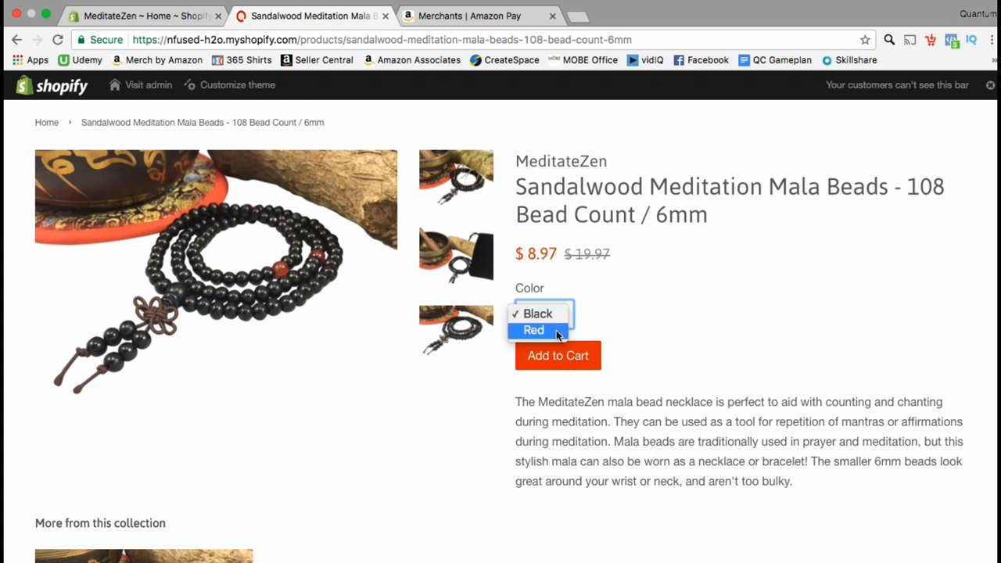
click(535, 328)
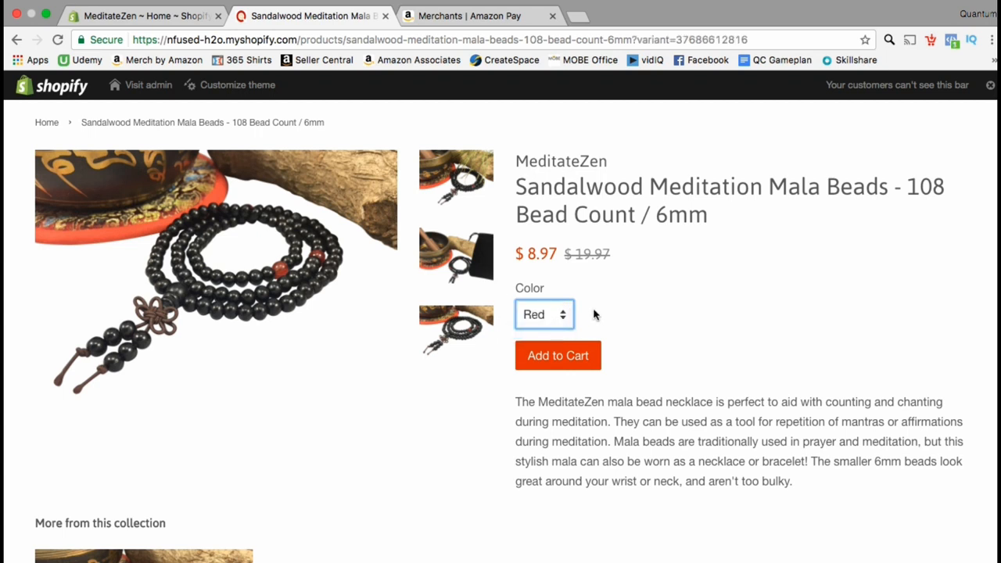
mouse_move(632, 312)
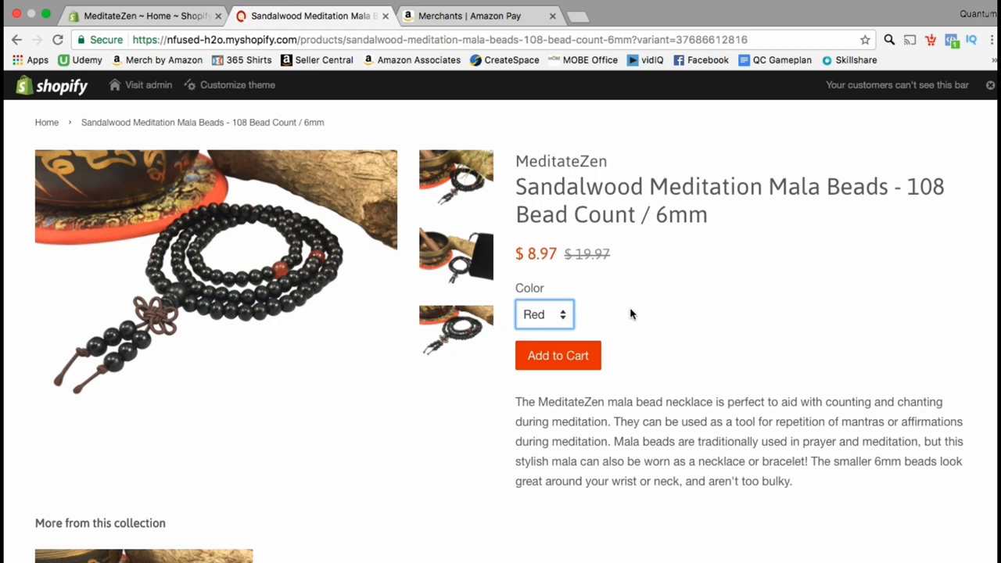
scroll(down, 3)
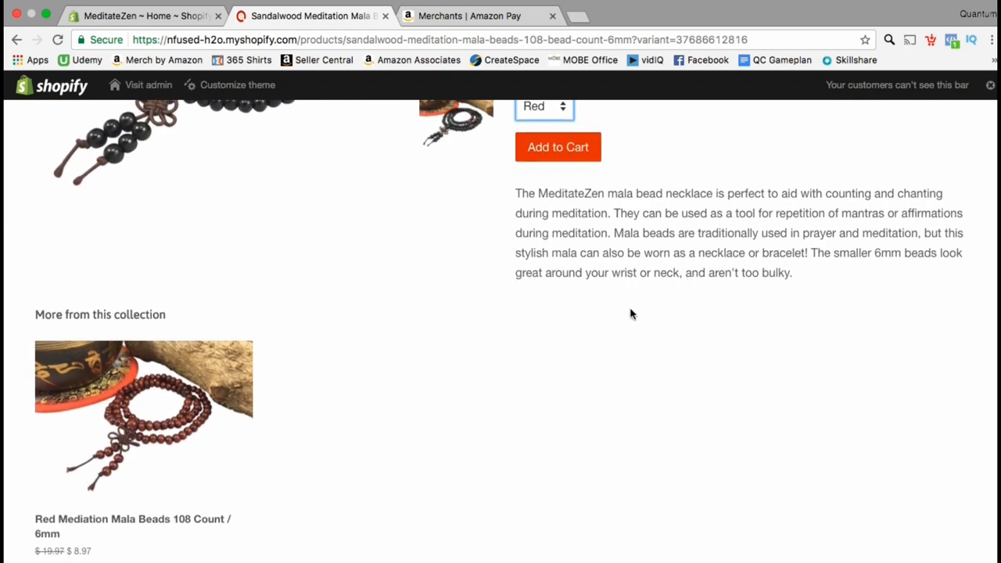
scroll(down, 3)
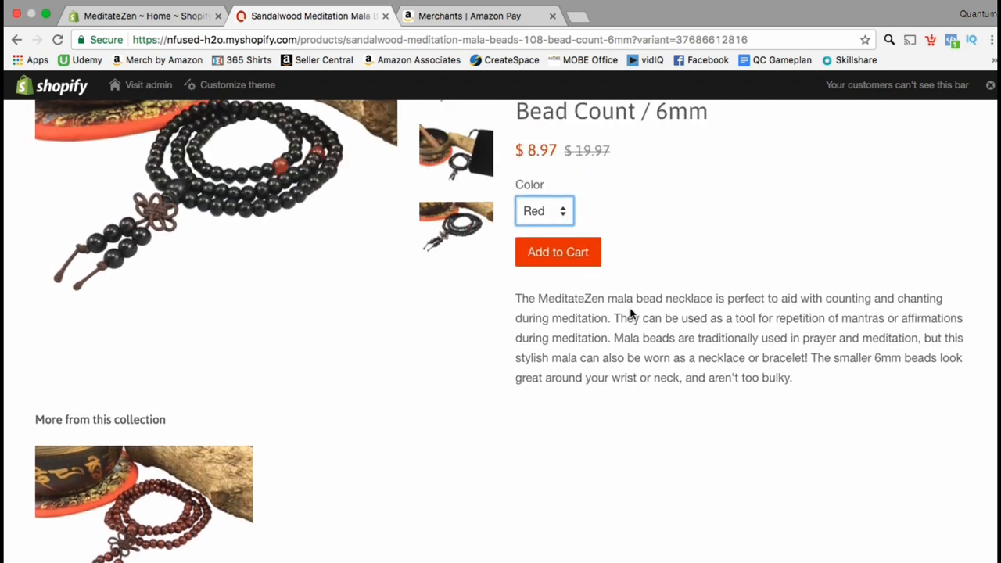
scroll(up, 3)
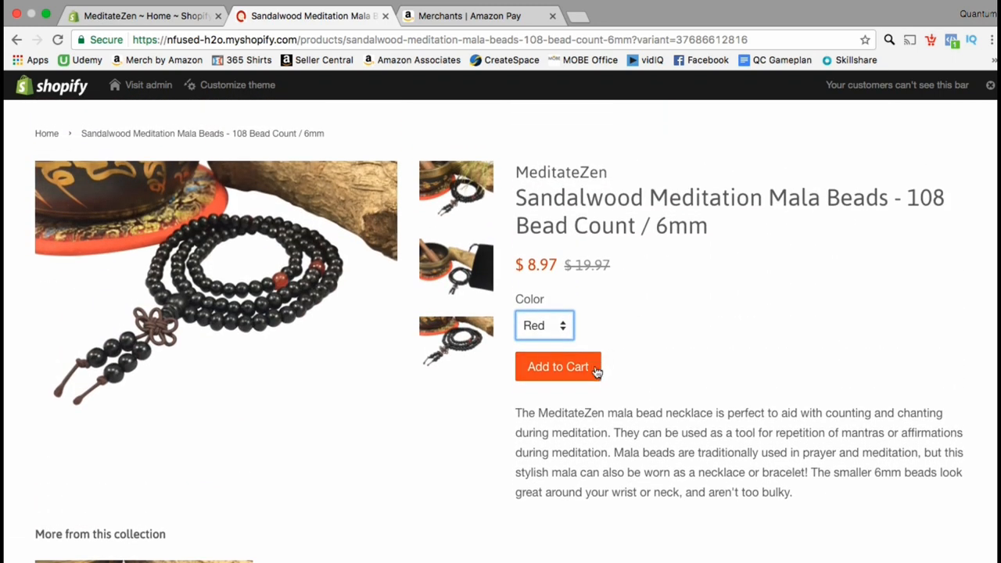
Add one red Sandalwood Meditation Mala Beads to the cart at $8.97.
click(556, 366)
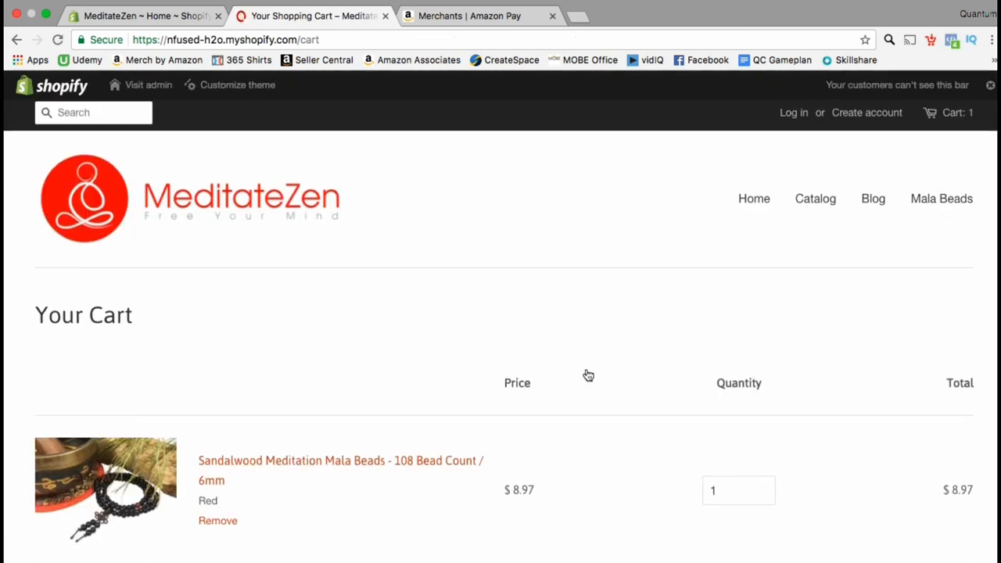
scroll(down, 3)
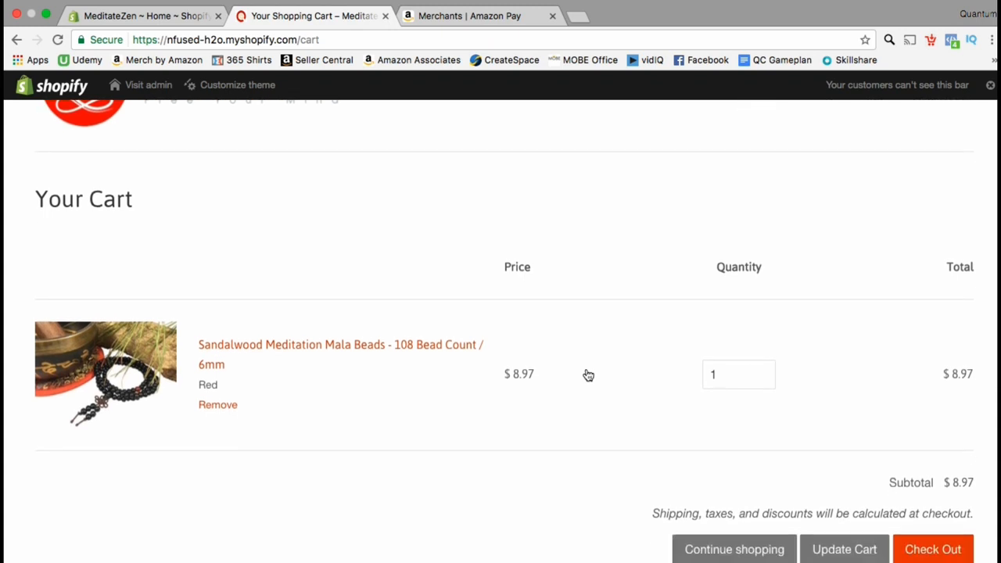
scroll(down, 3)
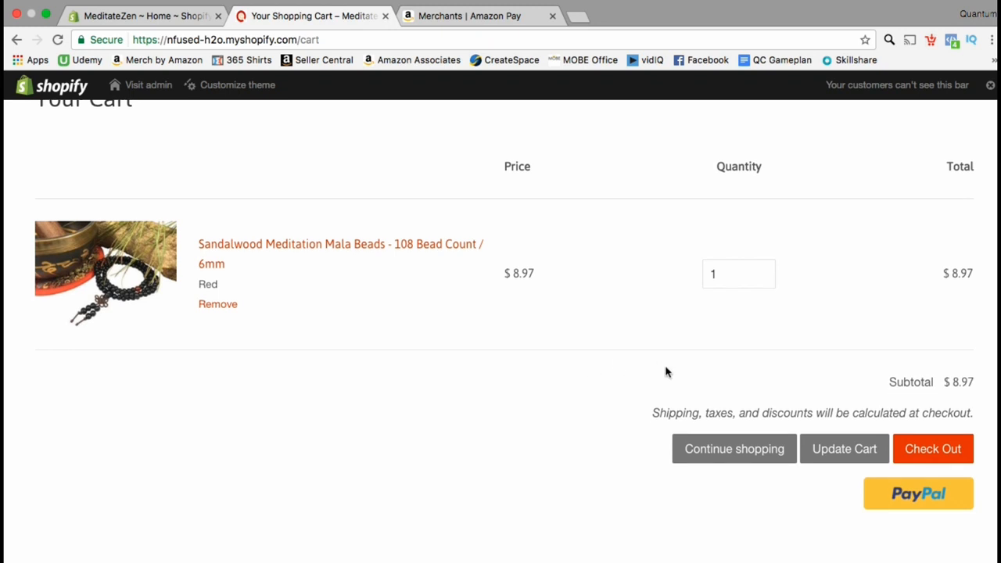
mouse_move(932, 447)
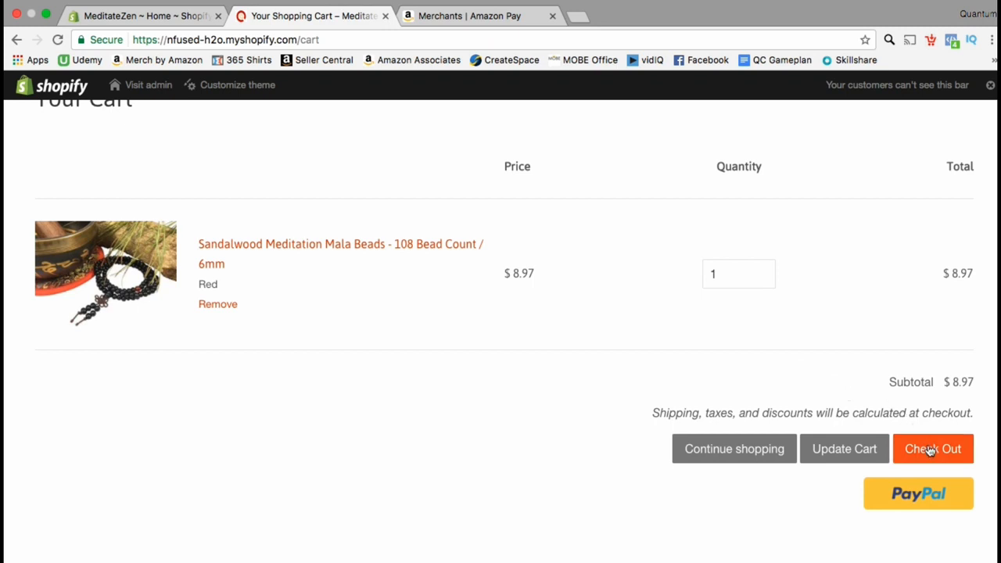
Start checkout and enter the customer email, letting the shipping address autofill.
click(931, 447)
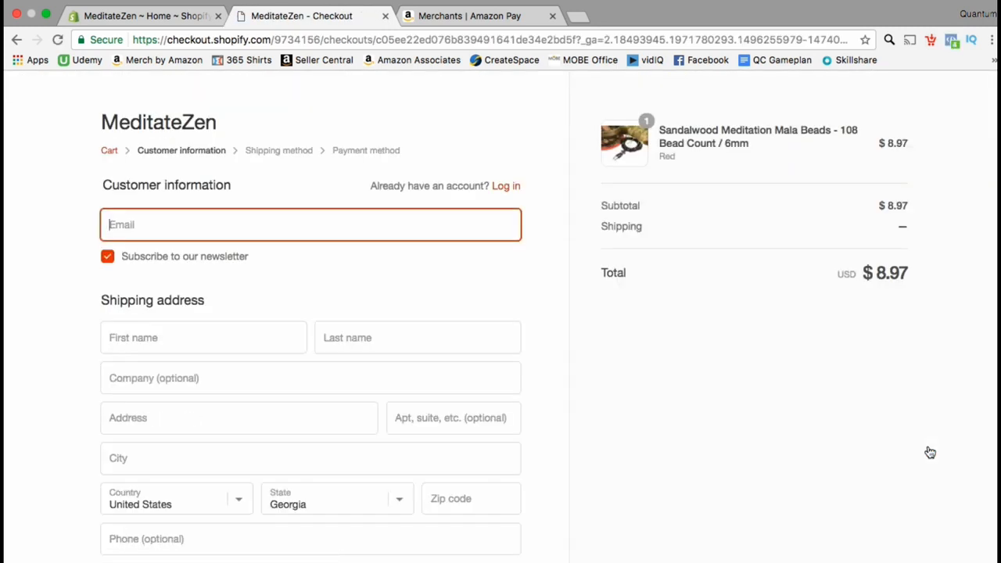
mouse_move(354, 258)
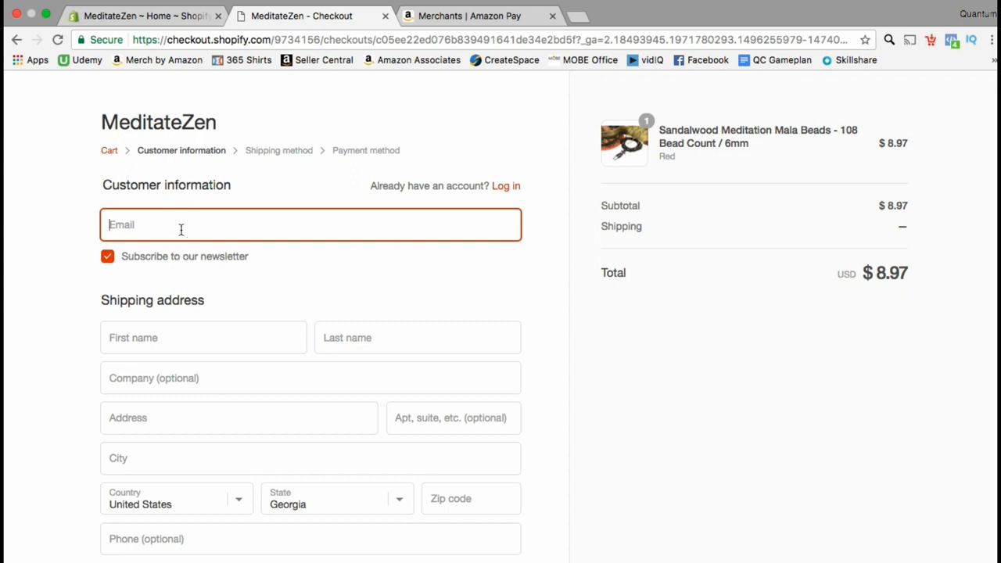
text(qui)
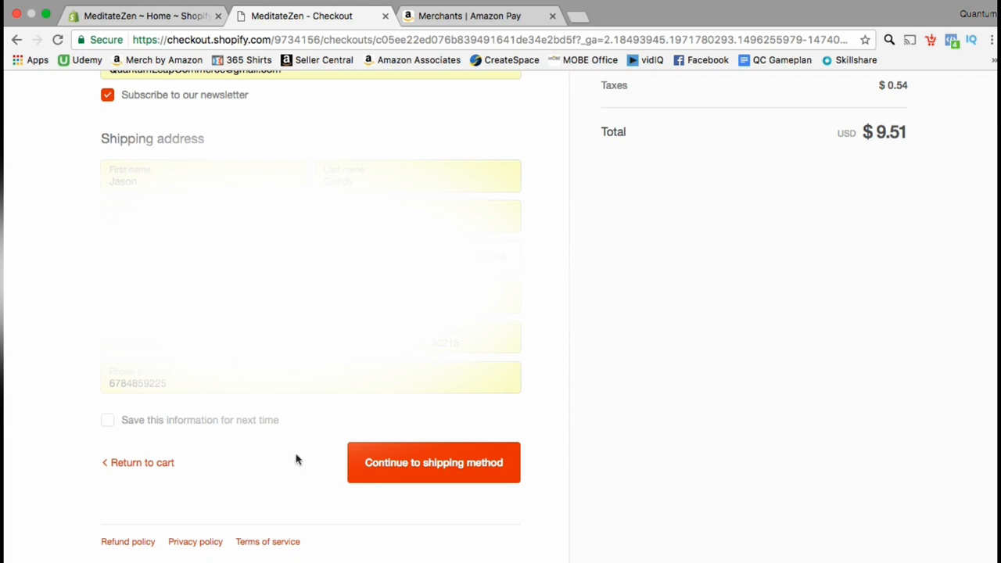
mouse_move(347, 495)
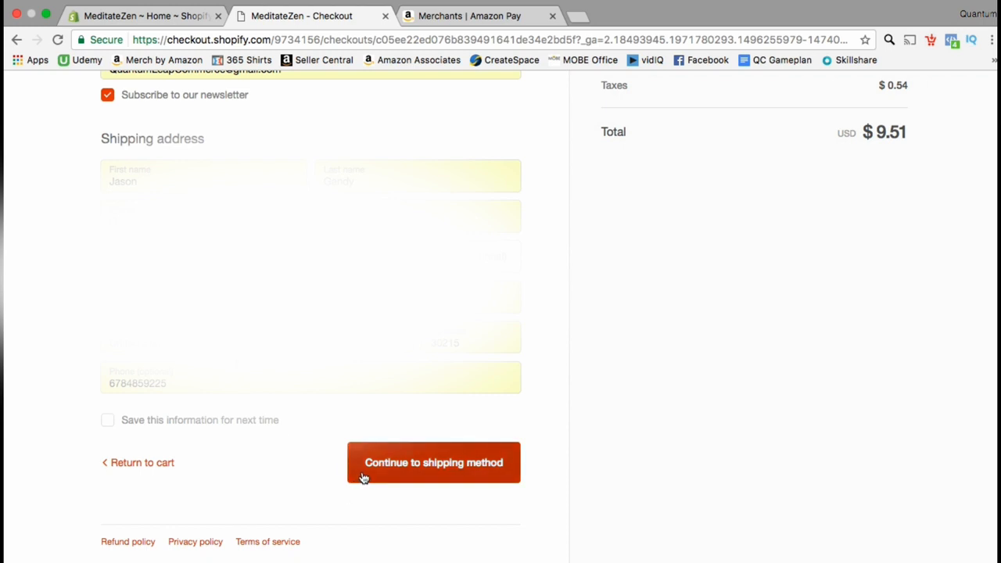
Keep Standard Shipping at $5.00 for a $14.81 total and continue to payment.
click(433, 463)
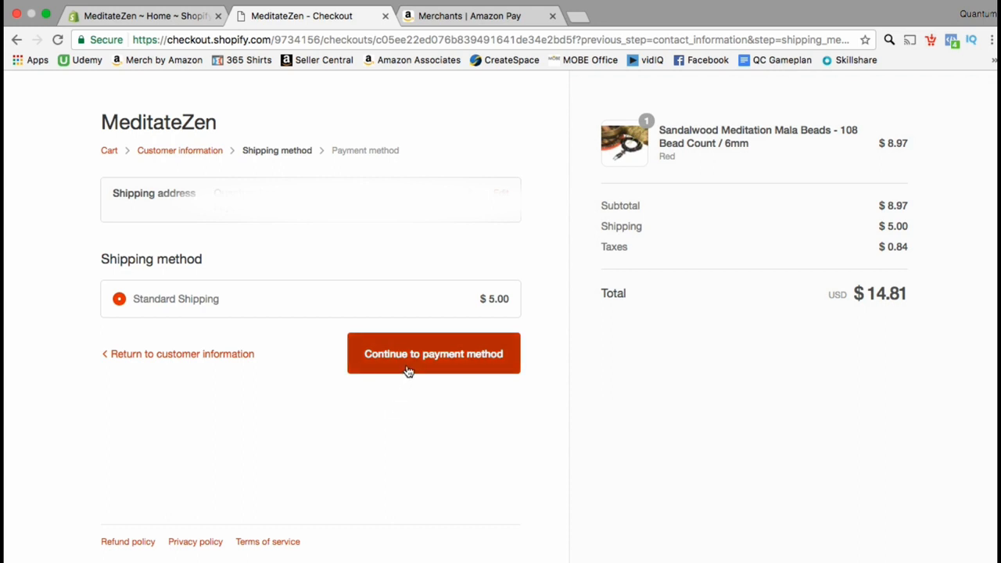
click(433, 353)
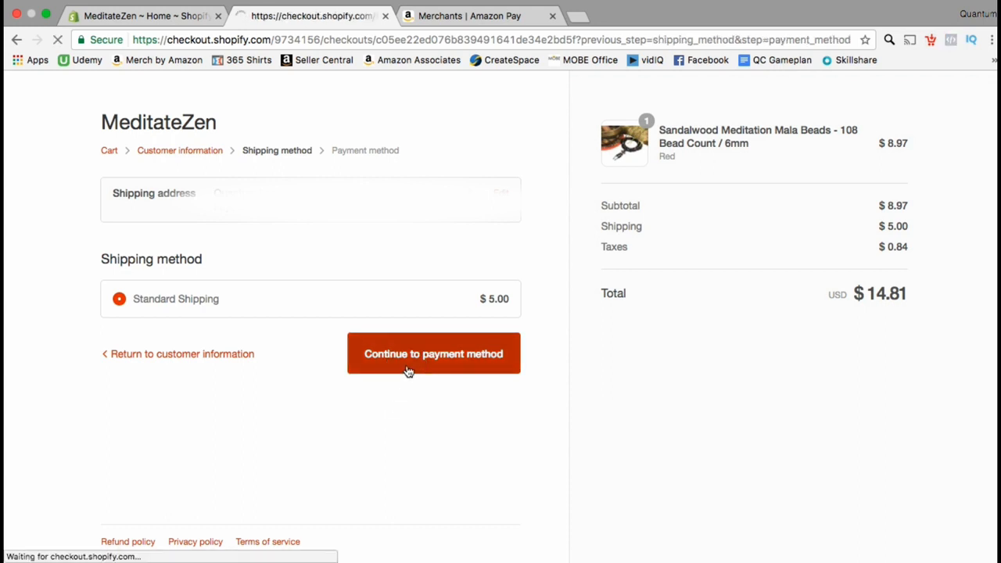
Enter credit card details with billing same as shipping and complete the order.
click(433, 354)
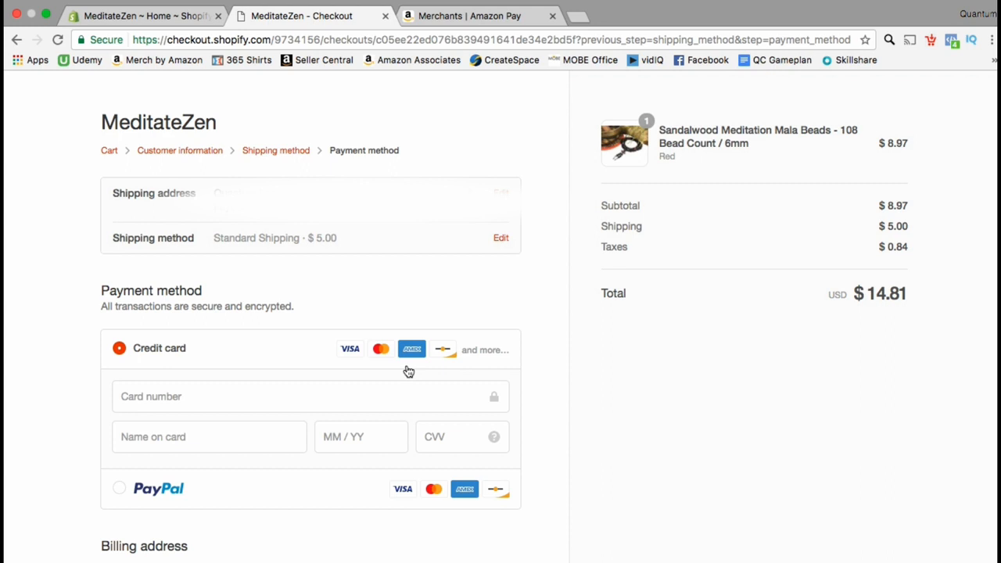
click(309, 396)
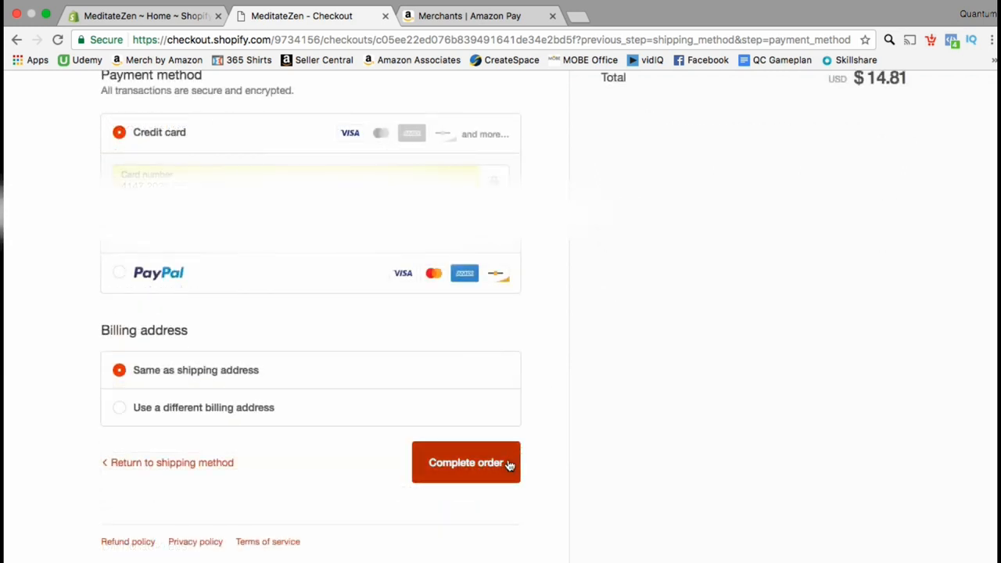
click(465, 462)
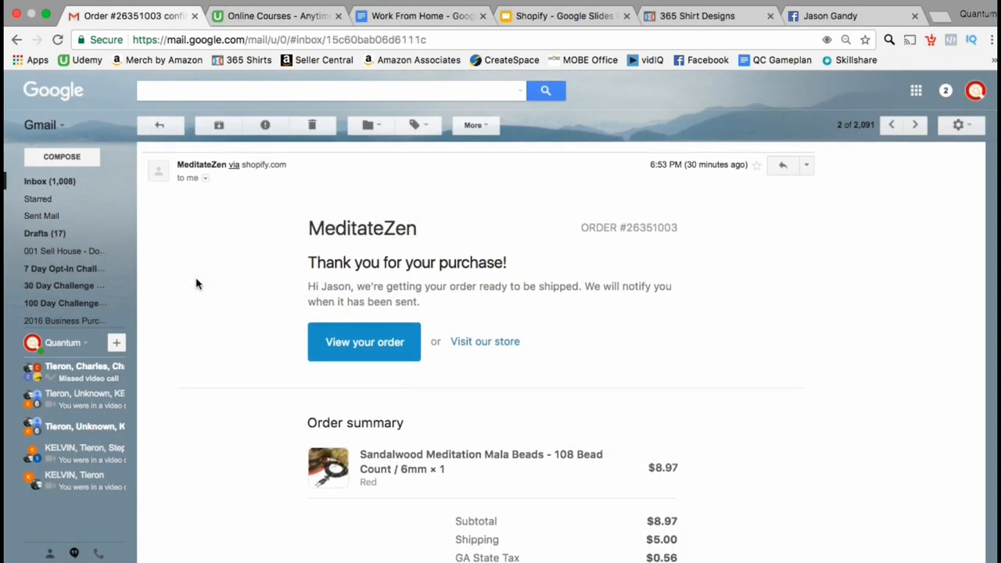
Review the email's order summary with Georgia and Fayette County taxes totalling $14.81.
scroll(down, 3)
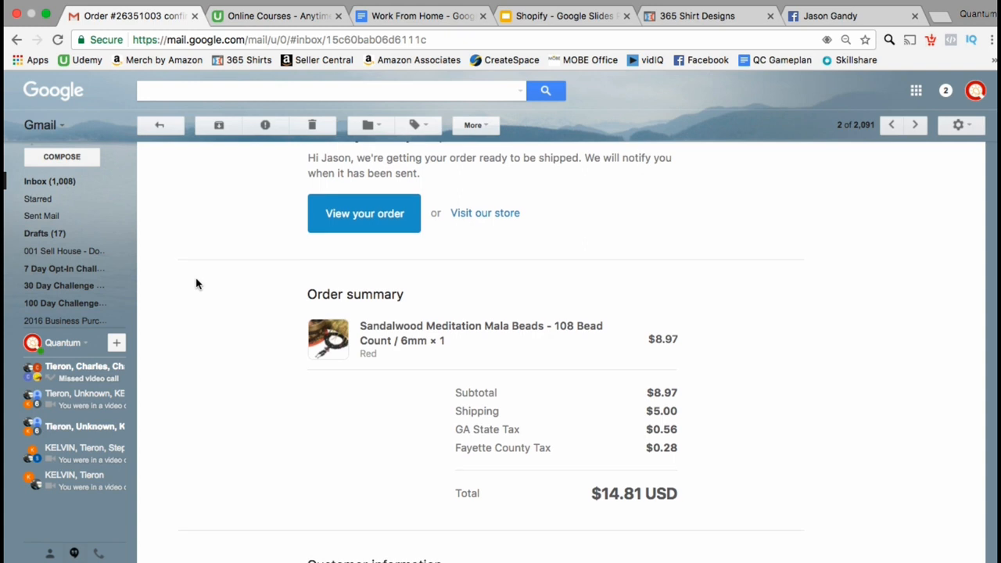